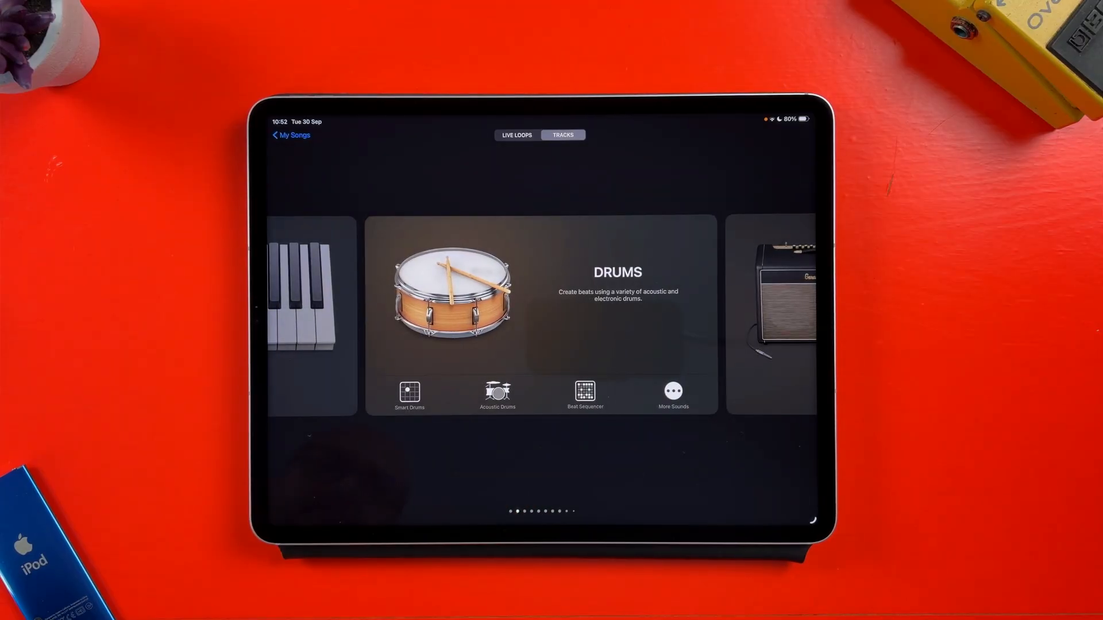
- Choose Beat Sequencer on the Drums card to create a new step-sequencer drum track
left_click(586, 392)
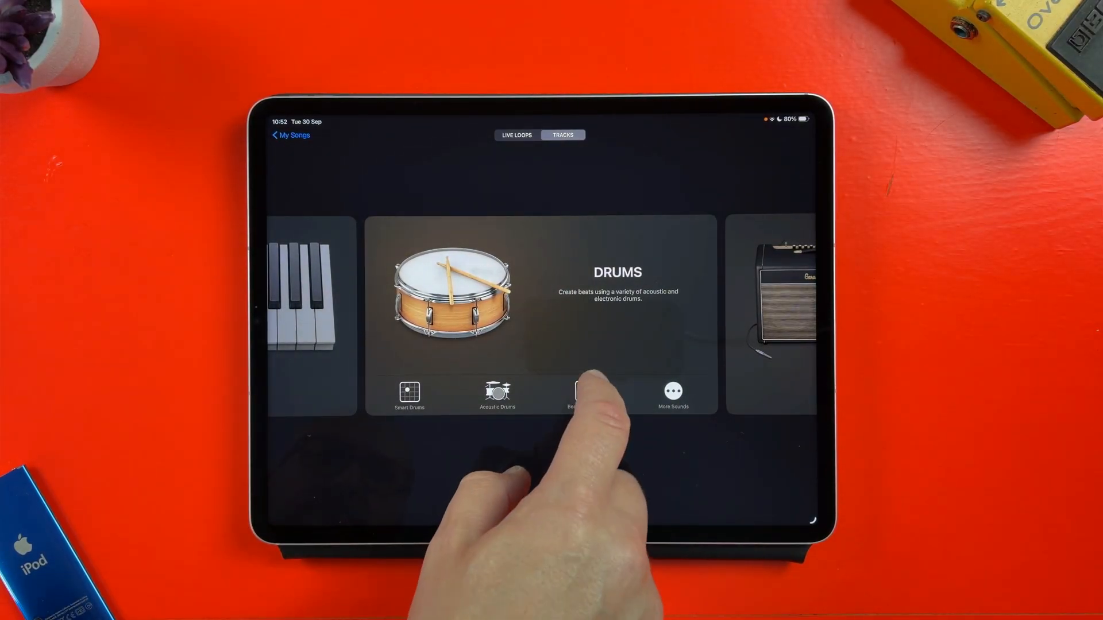
- Start playback and switch on kick, snare, clap and hi-hat steps across the grid
left_click(577, 394)
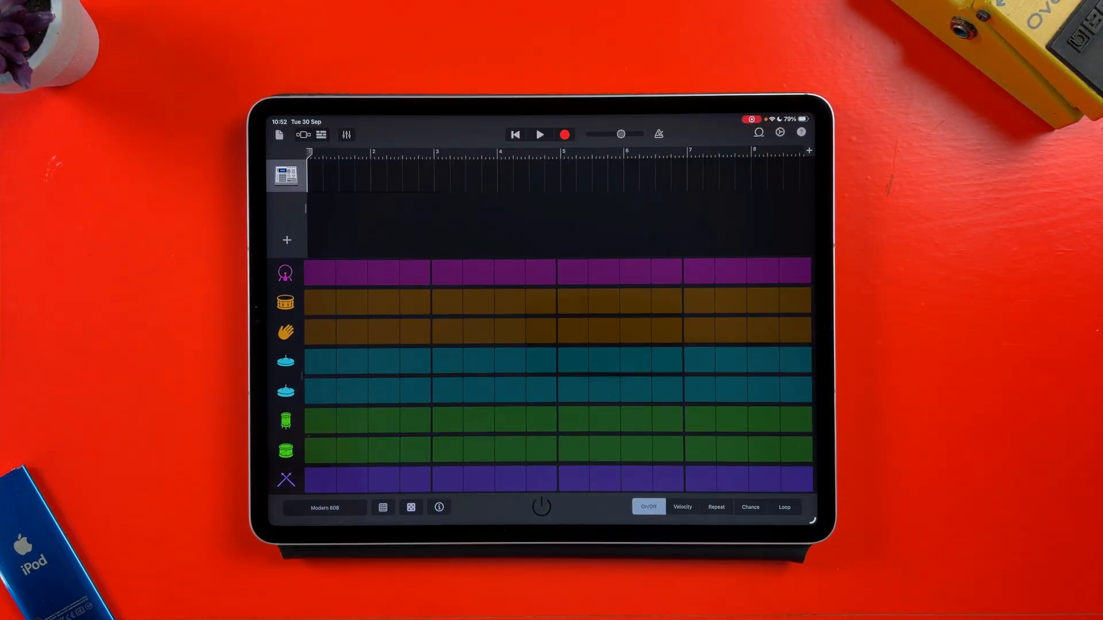
left_click(317, 270)
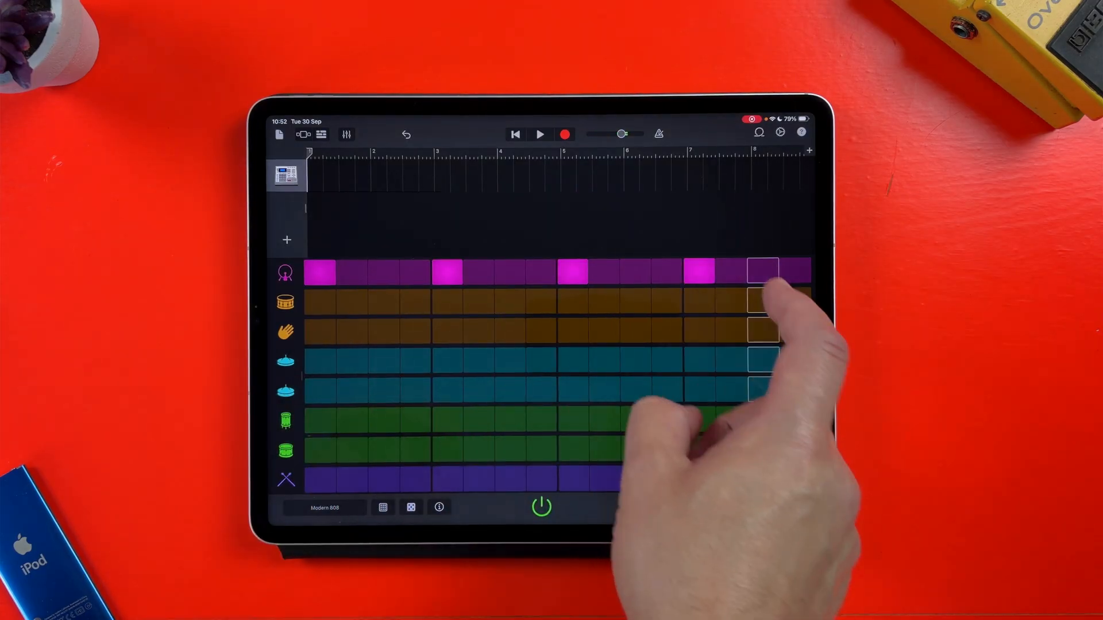
left_click(764, 273)
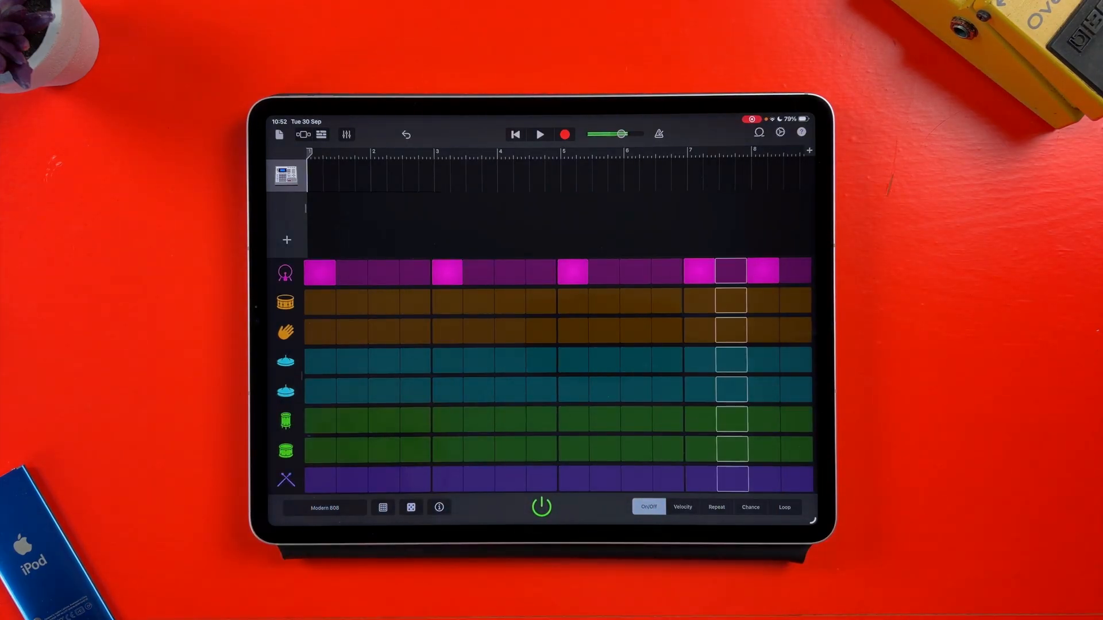
left_click(383, 301)
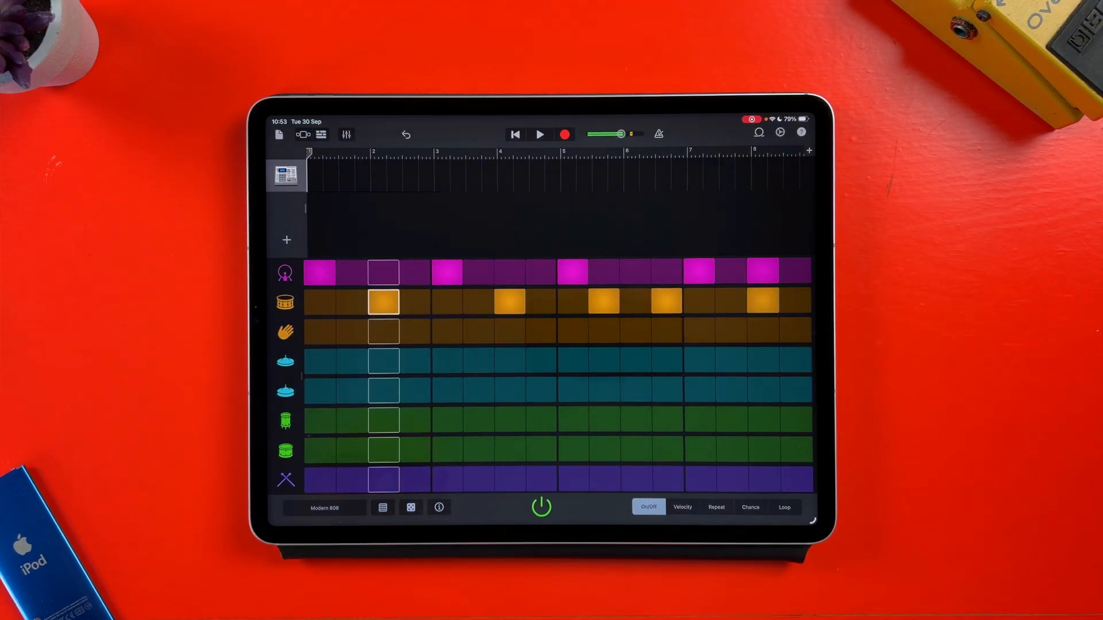
left_click(385, 331)
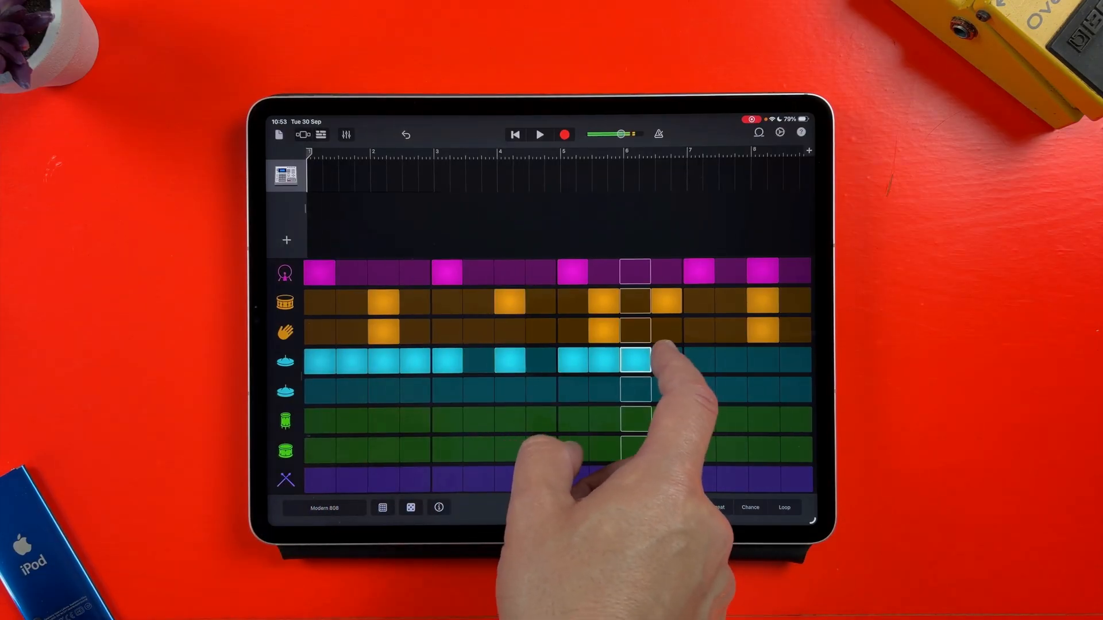
left_click(605, 360)
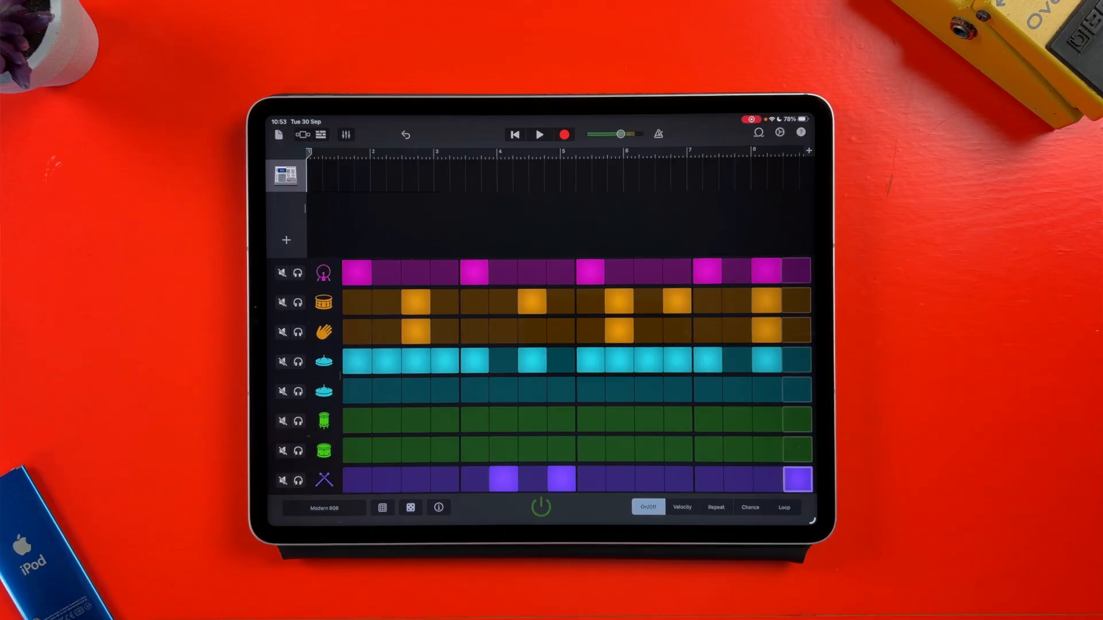
- Mute the hi-hat row, then unmute it so all rows play
left_click(297, 273)
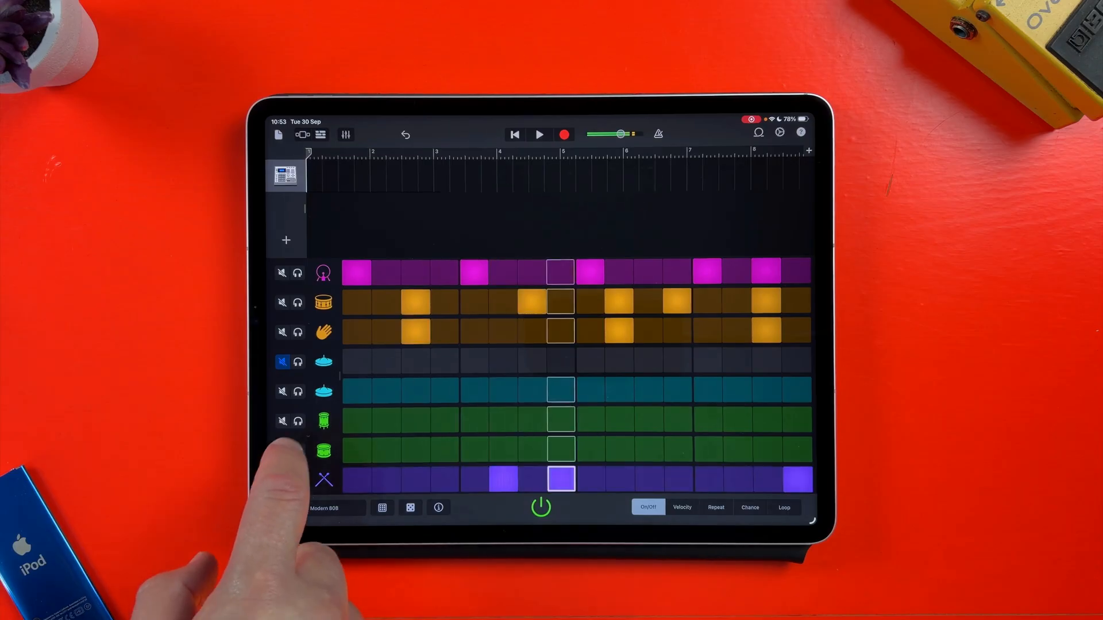
left_click(281, 361)
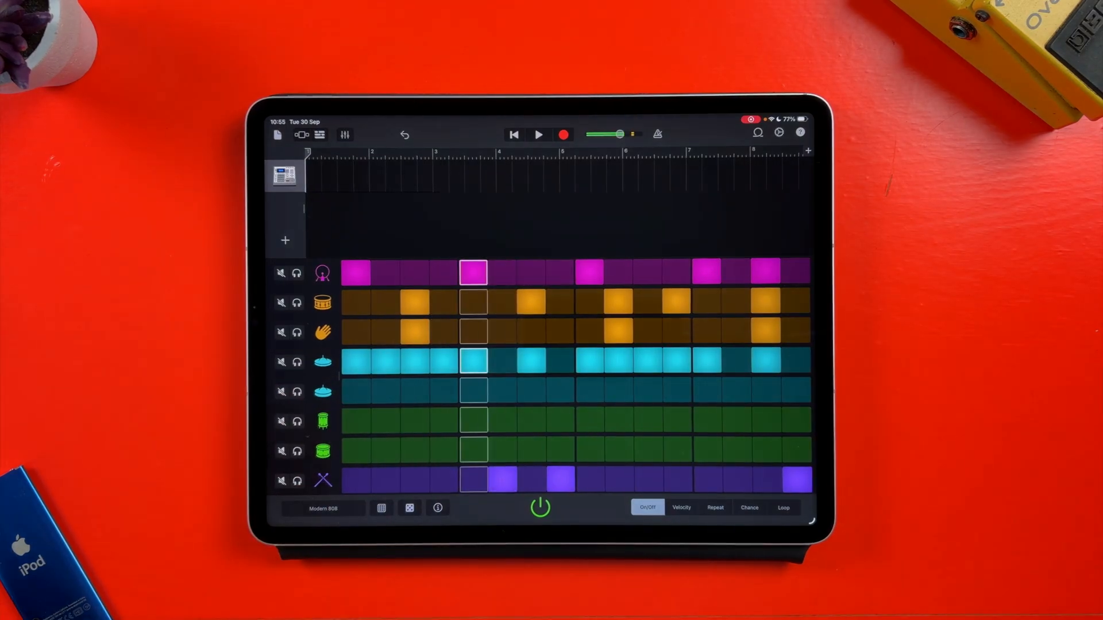
left_click(323, 273)
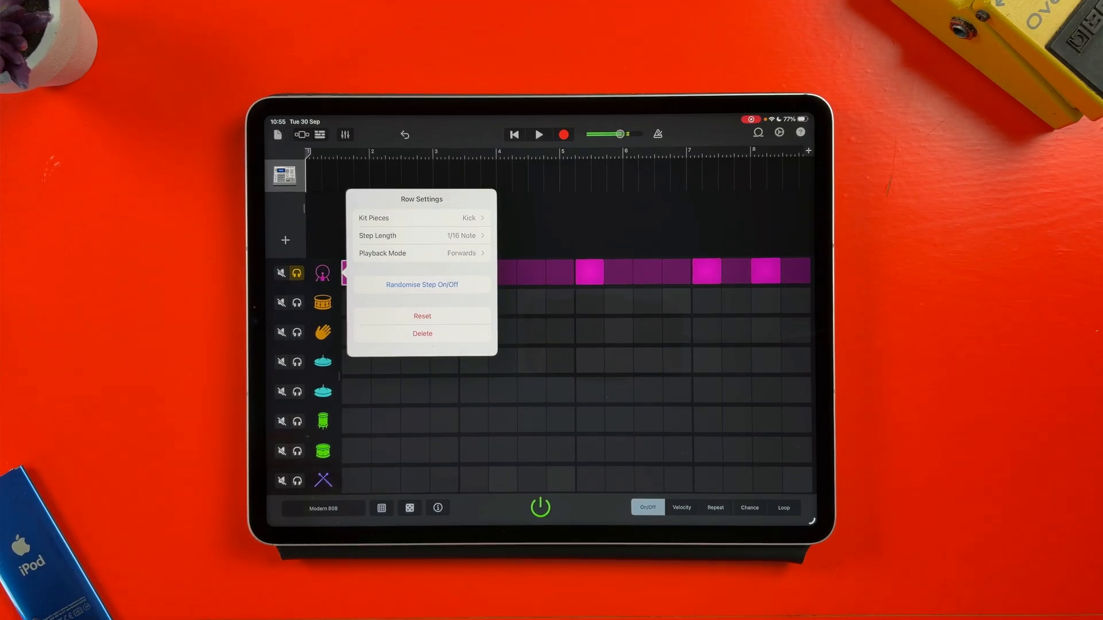
- Give the kick row Table Tennis playback and the hi-hat row Reverse playback
left_click(423, 217)
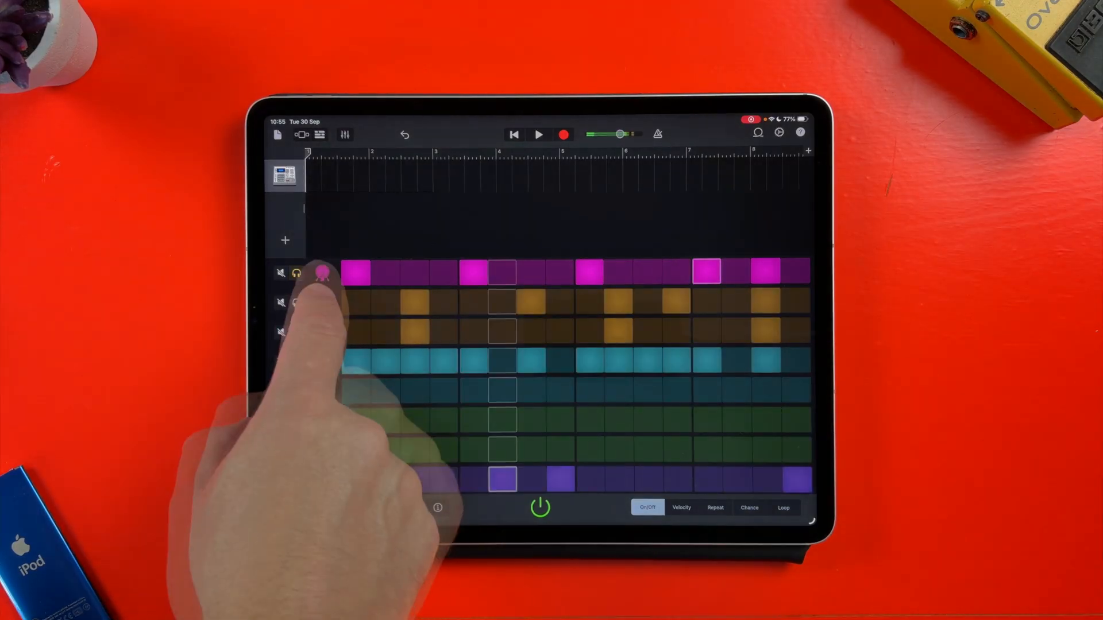
left_click(320, 273)
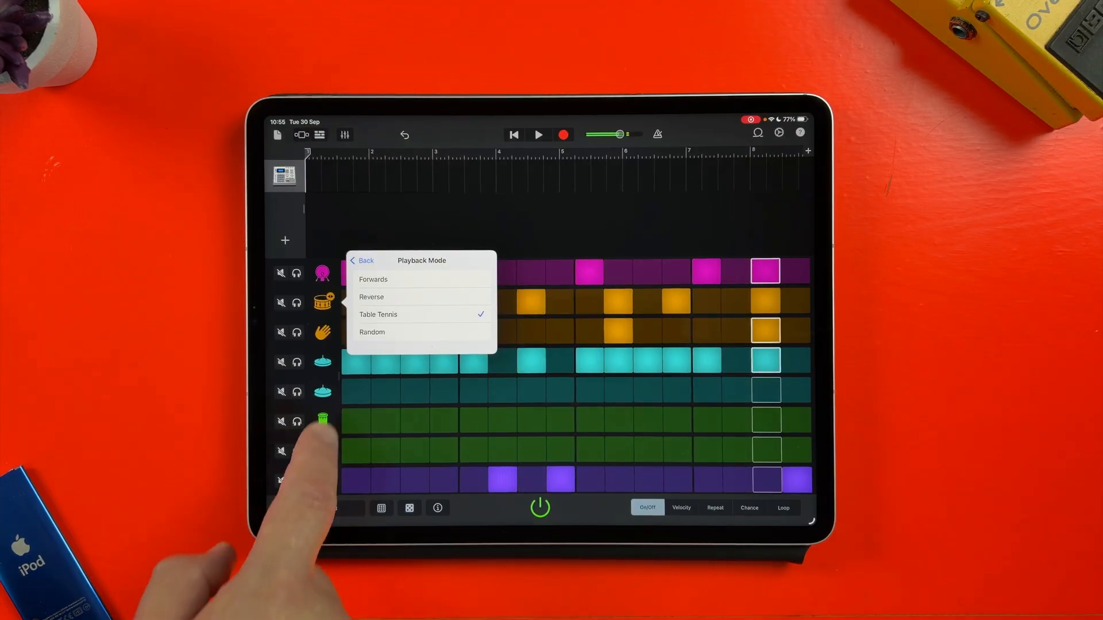
left_click(363, 261)
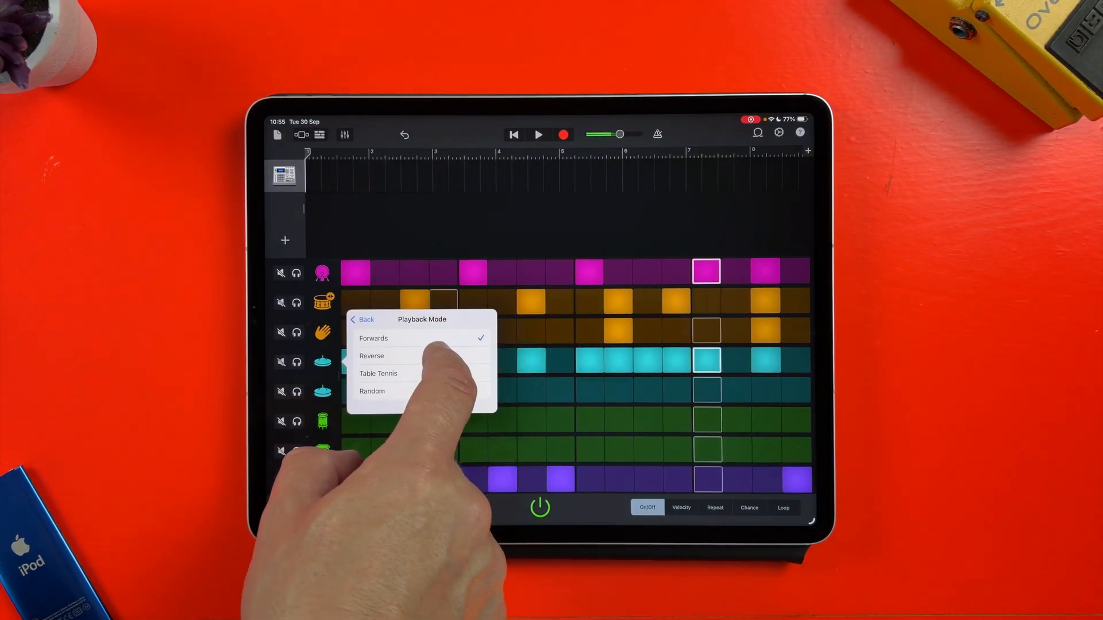
left_click(372, 355)
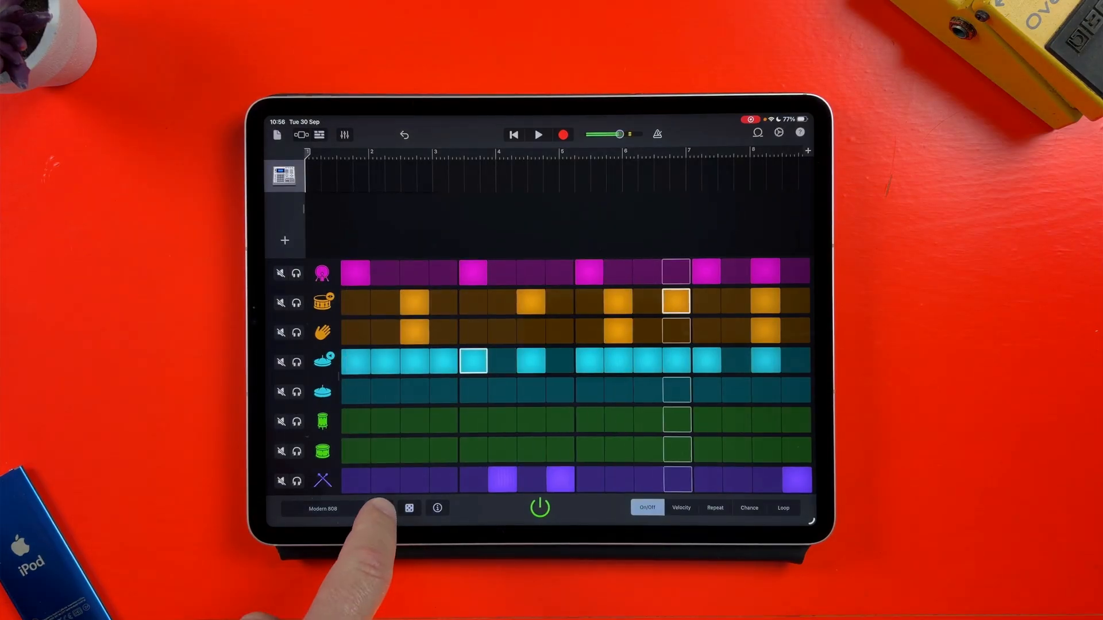
- Load the Stacked Up preset from page two and save it as a renamed custom pattern
left_click(408, 508)
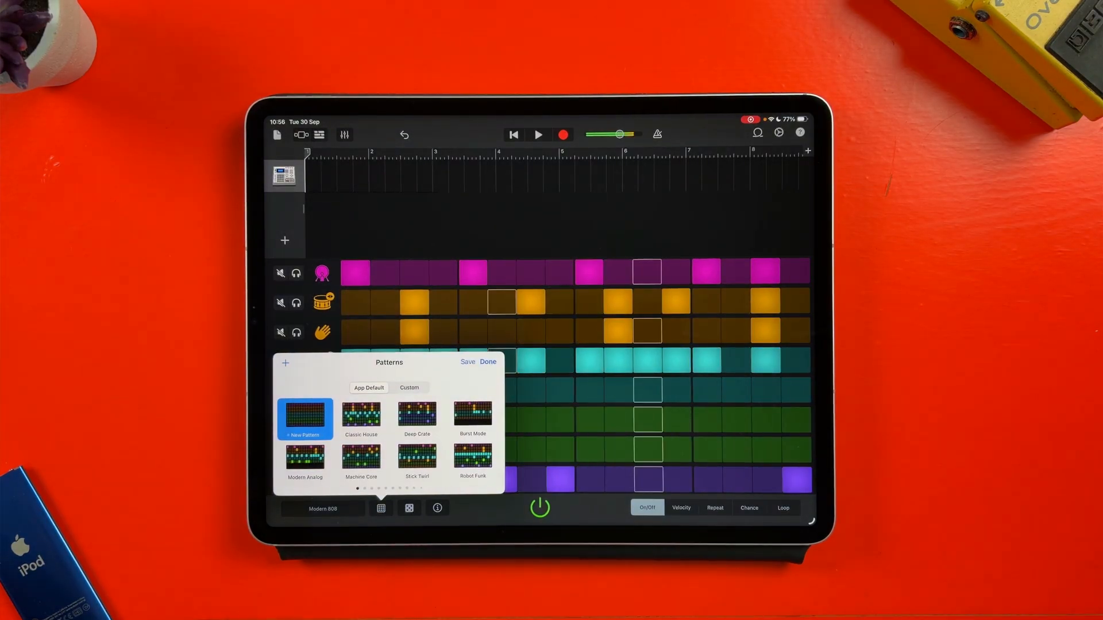
left_click(304, 461)
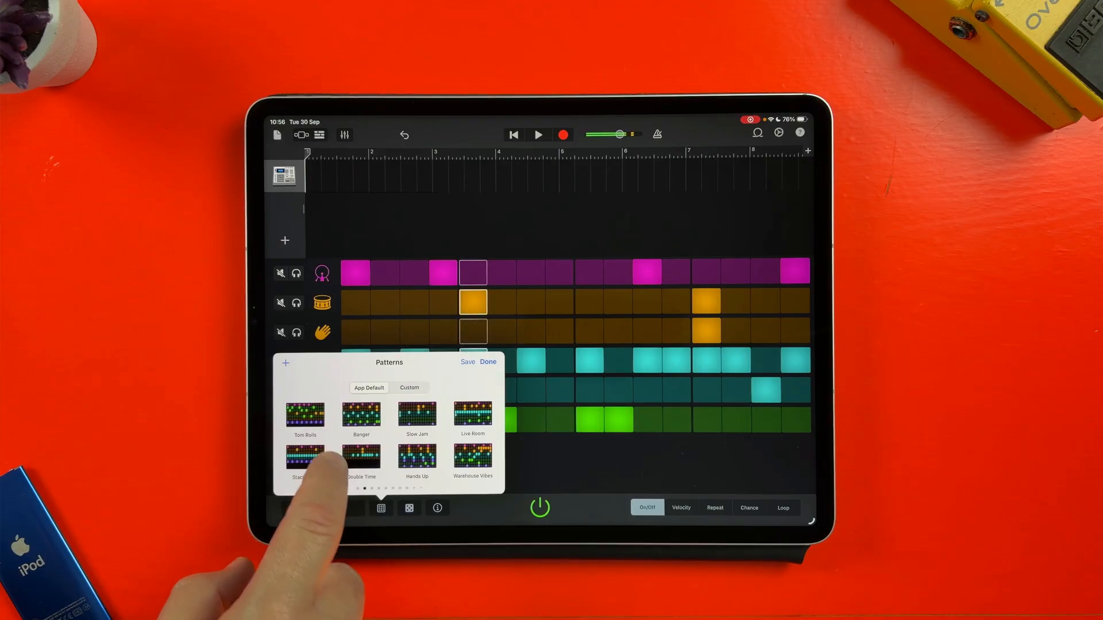
left_click(305, 457)
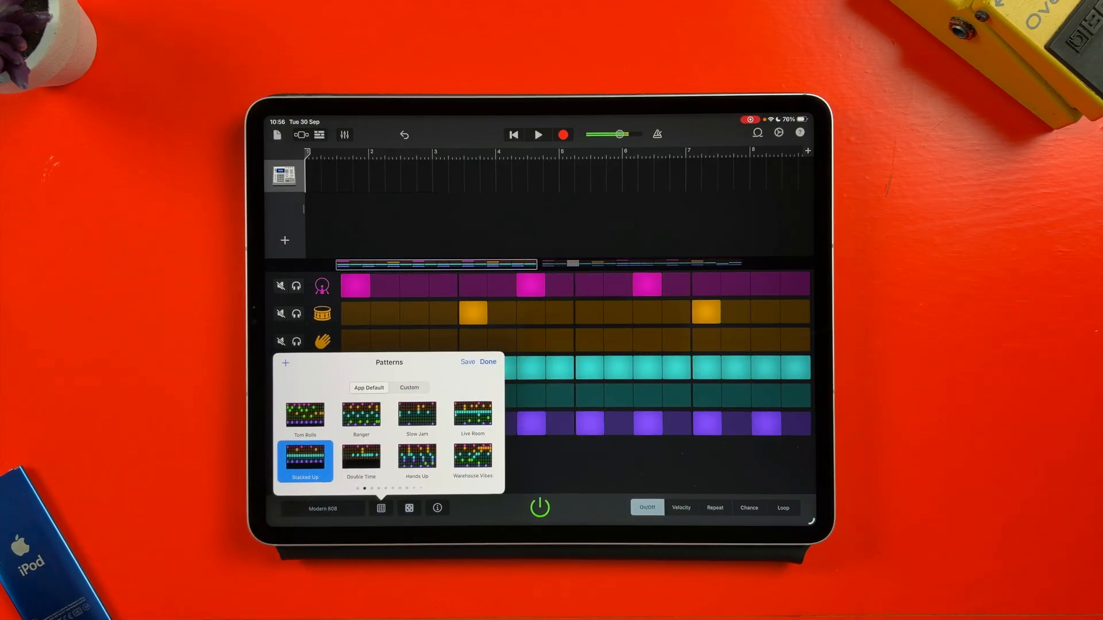
left_click(305, 460)
type("My new")
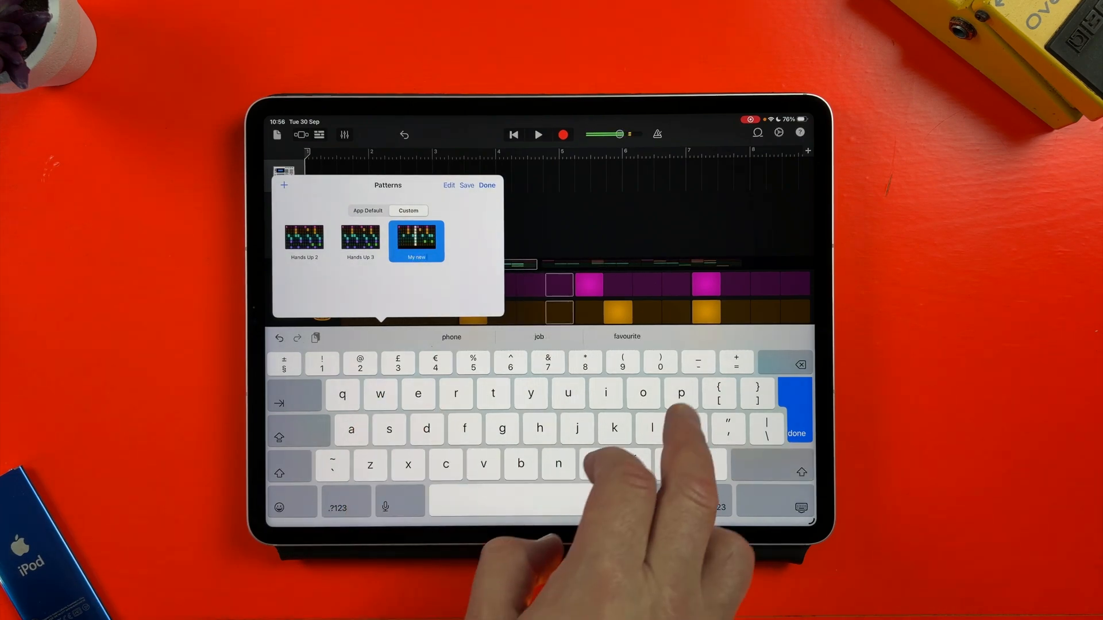
type("patter")
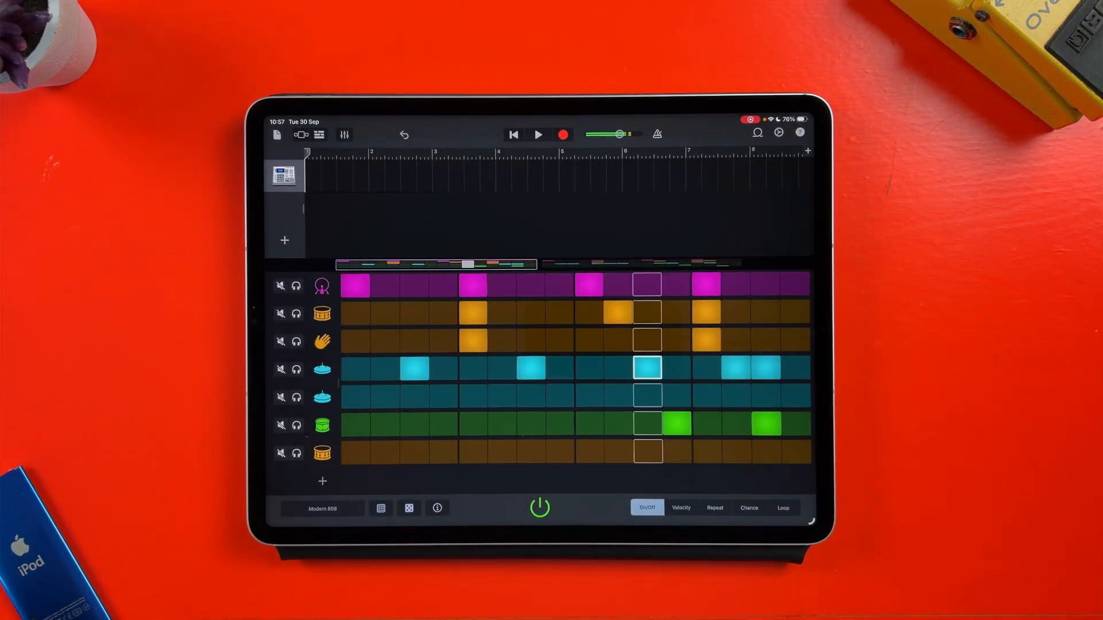
- Audition electronic kits such as Mixed Up and Modern CR-8000, ending on Platinum
left_click(322, 508)
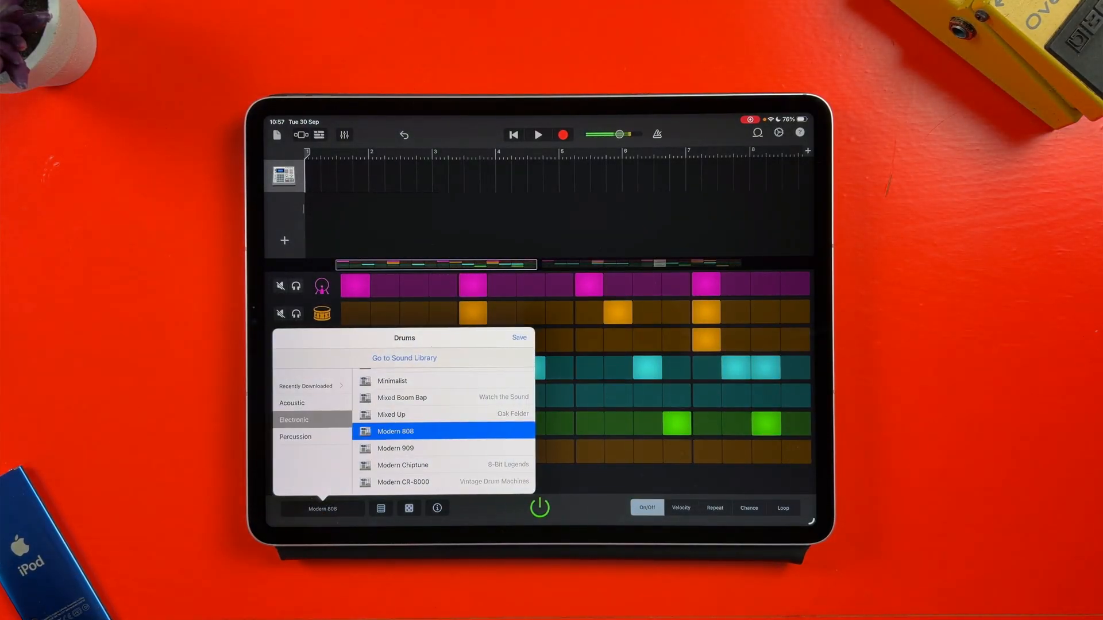
left_click(396, 432)
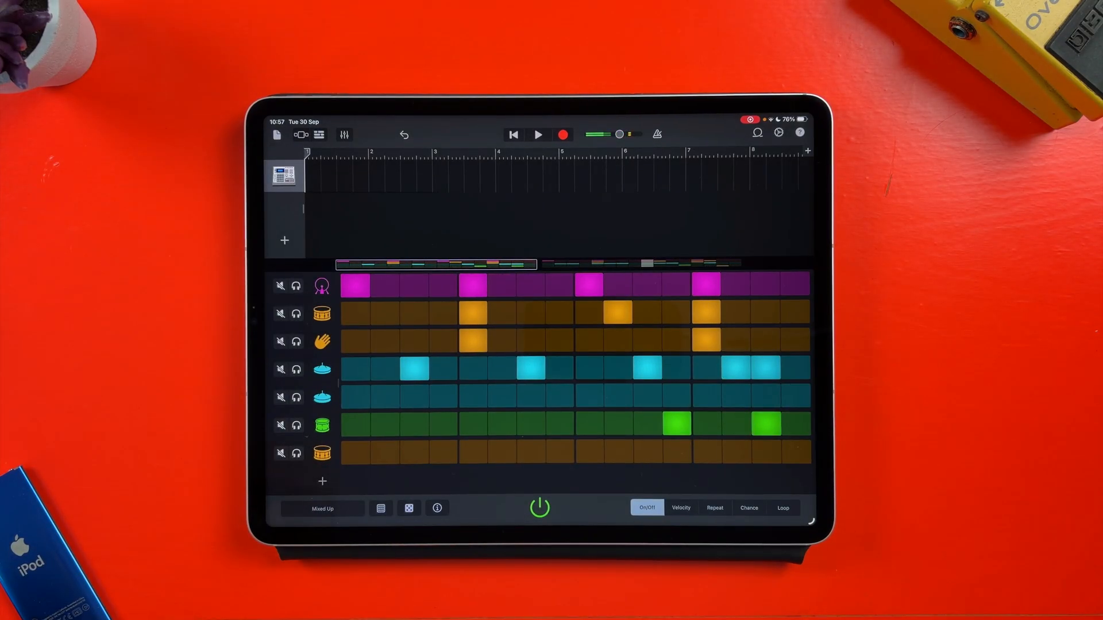
left_click(321, 508)
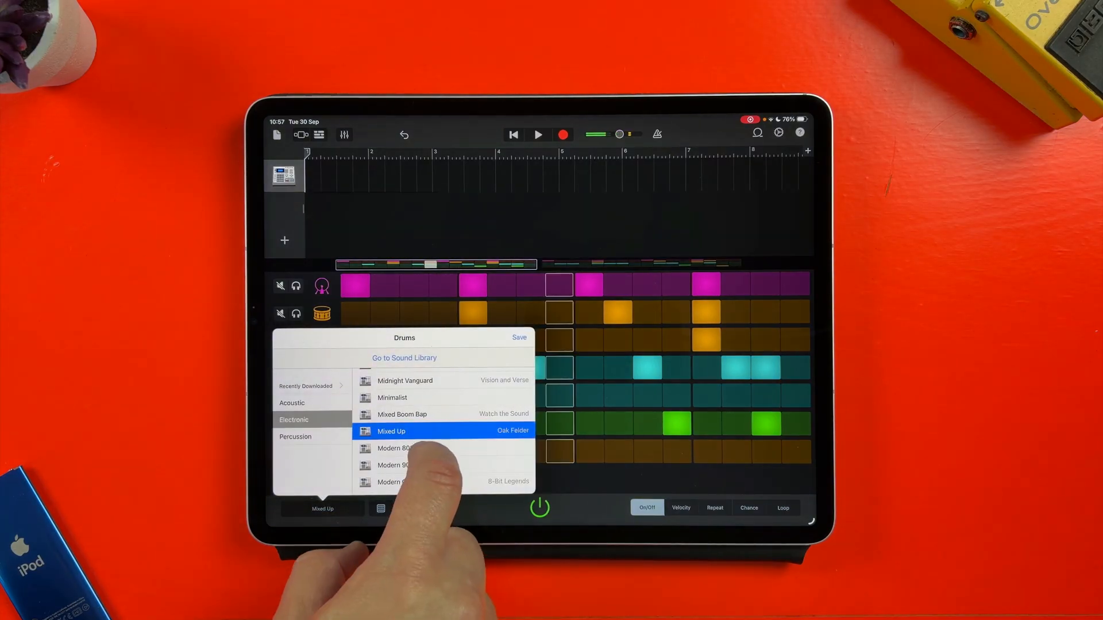
left_click(392, 431)
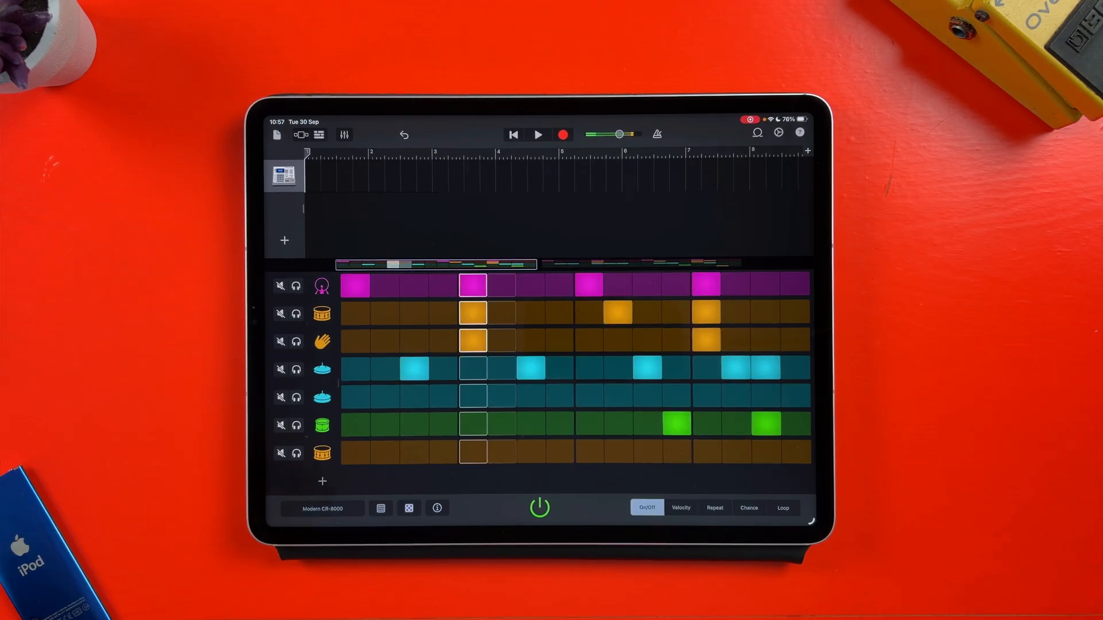
left_click(320, 508)
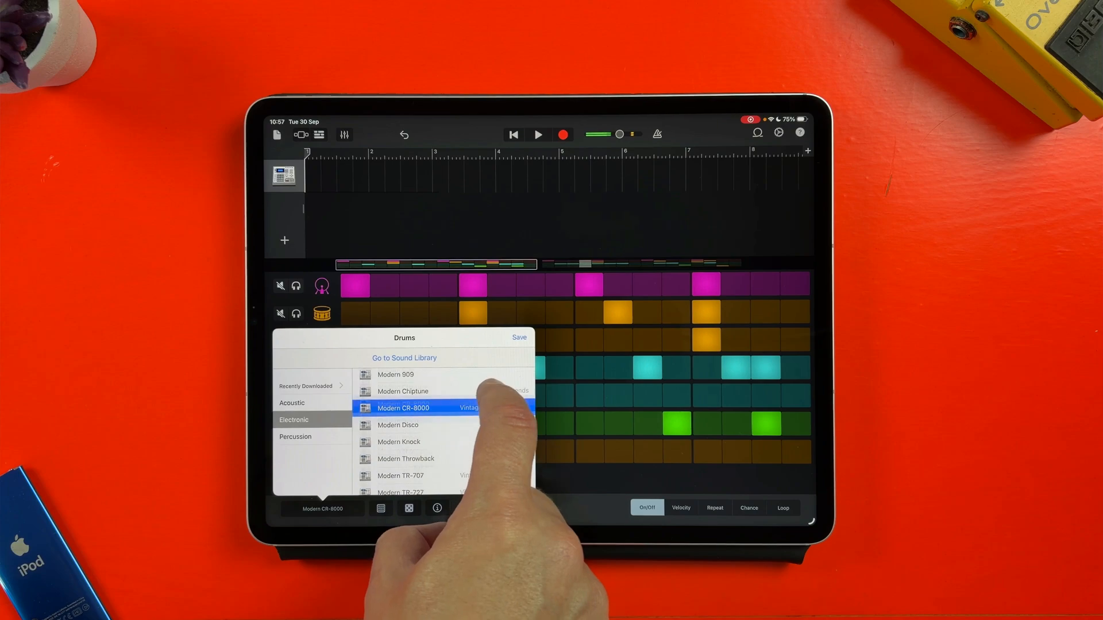
left_click(403, 408)
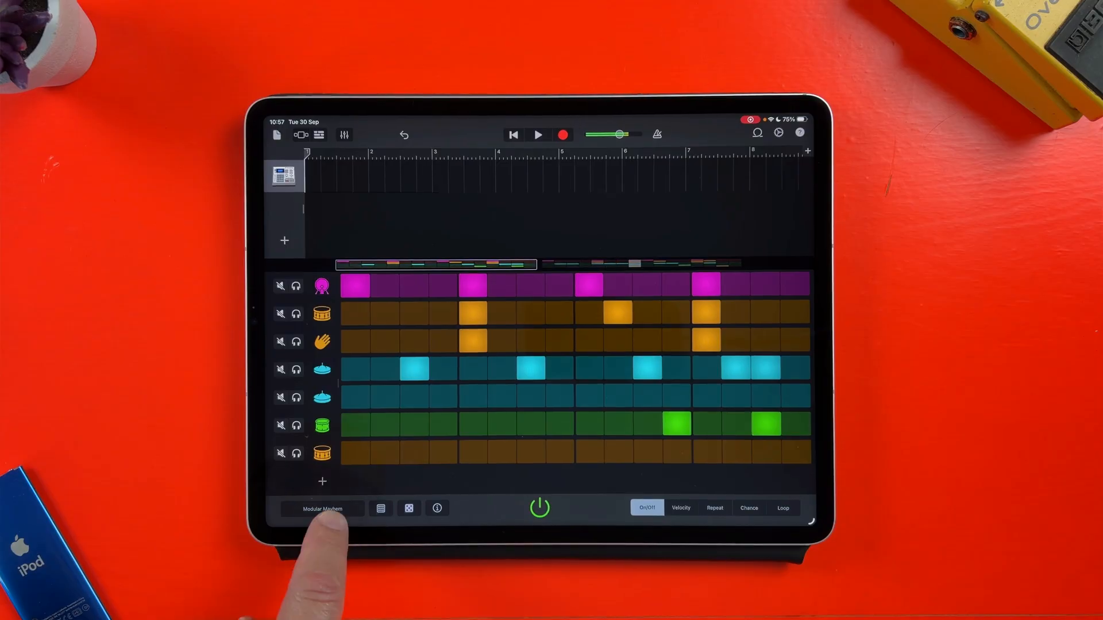
left_click(323, 508)
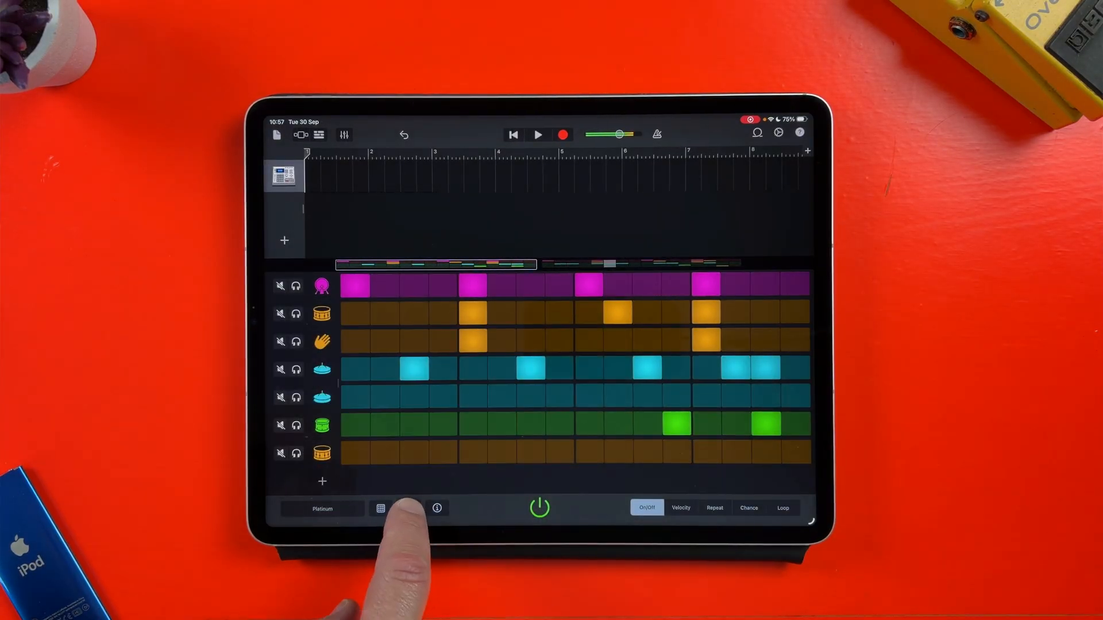
- Randomise the steps on every row of the Platinum beat with the dice button
left_click(380, 508)
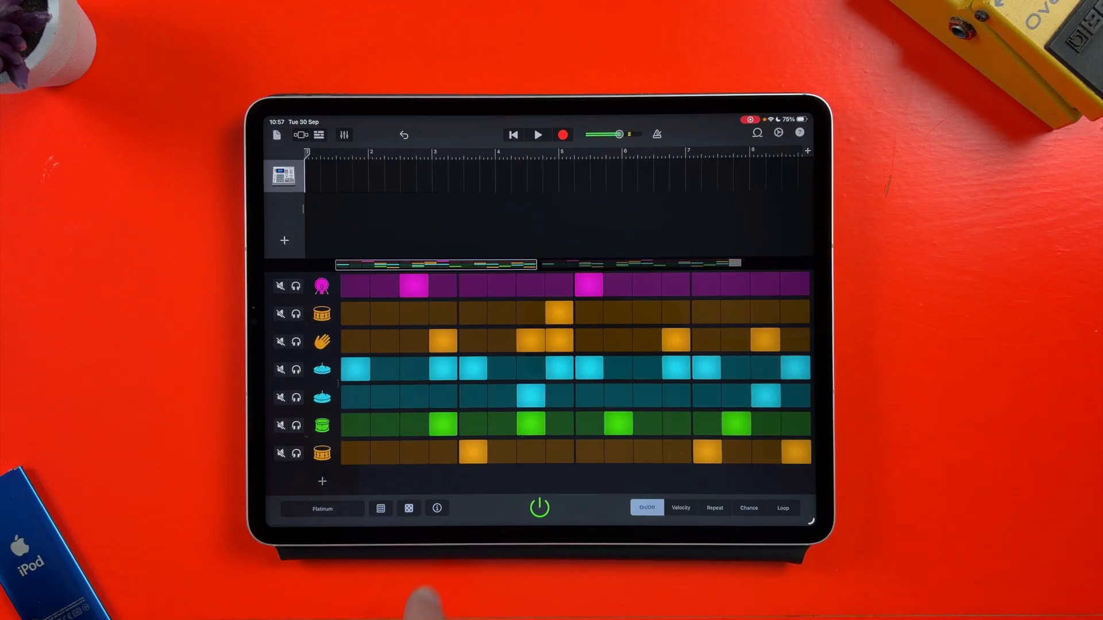
left_click(436, 508)
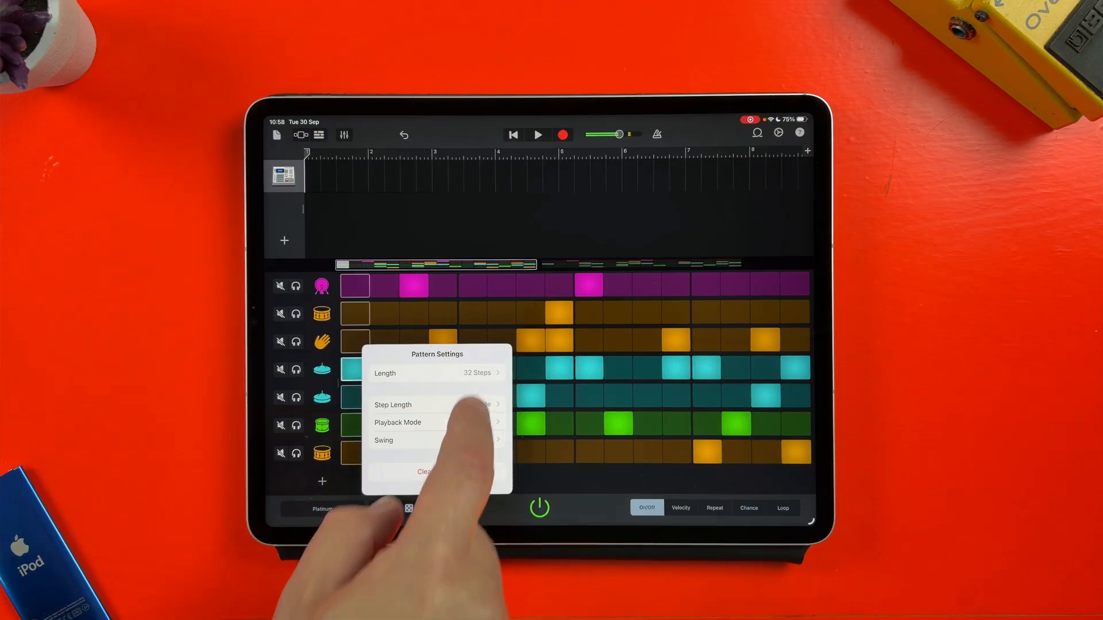
- Set the pattern's playback mode to Reverse and choose a new mode for the hi-hat row
left_click(436, 404)
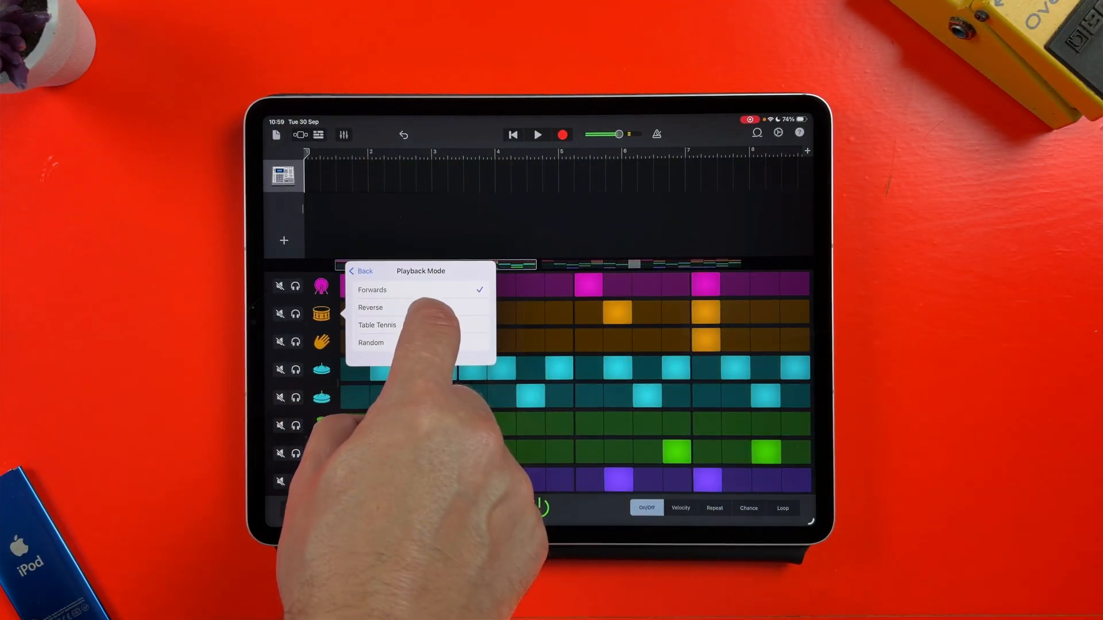
left_click(377, 325)
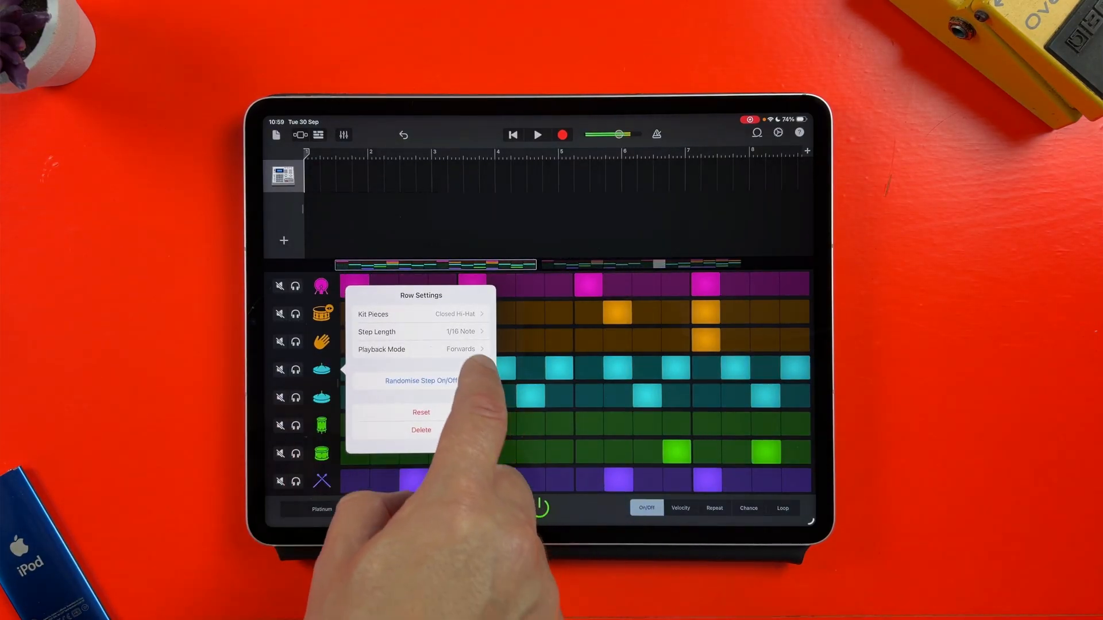
left_click(422, 349)
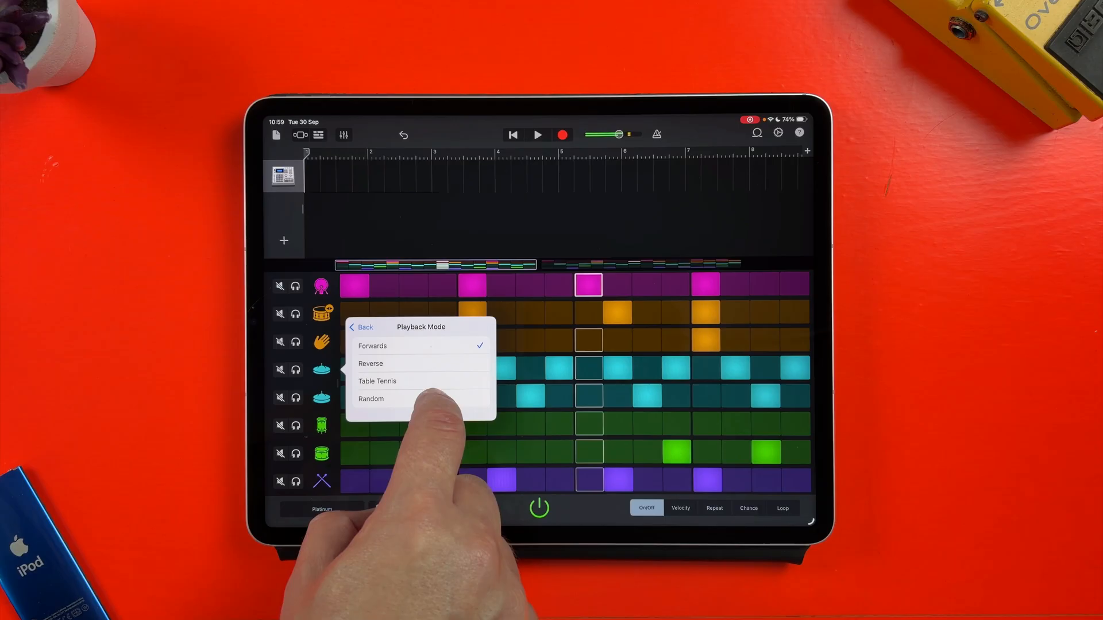
left_click(378, 382)
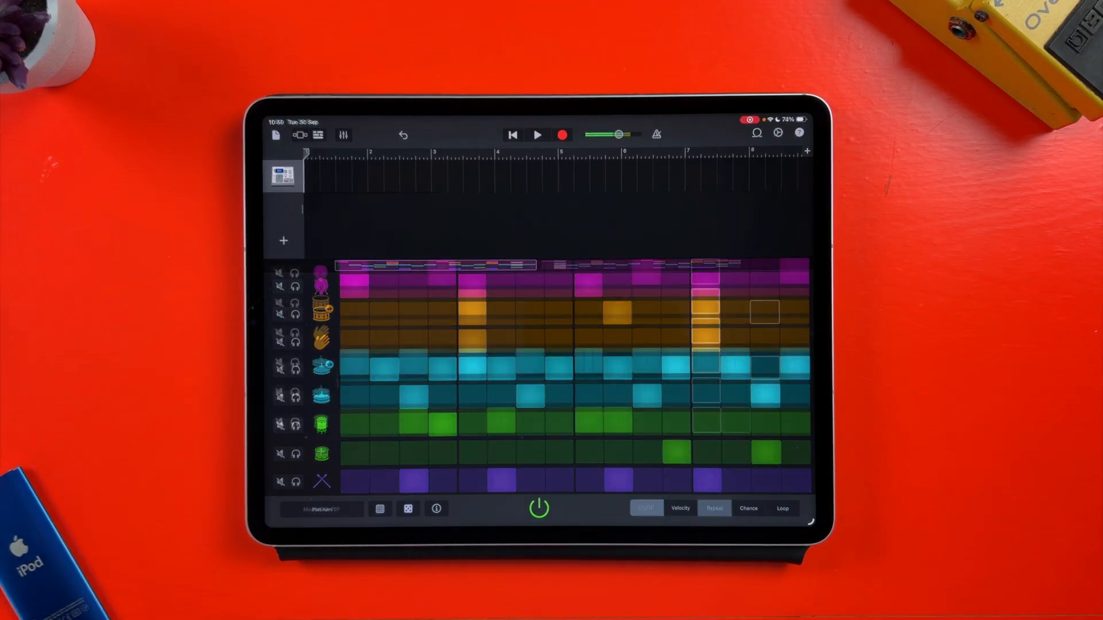
- Add repeat rolls to hi-hat steps and adjust individual steps' chance of playing
left_click(713, 508)
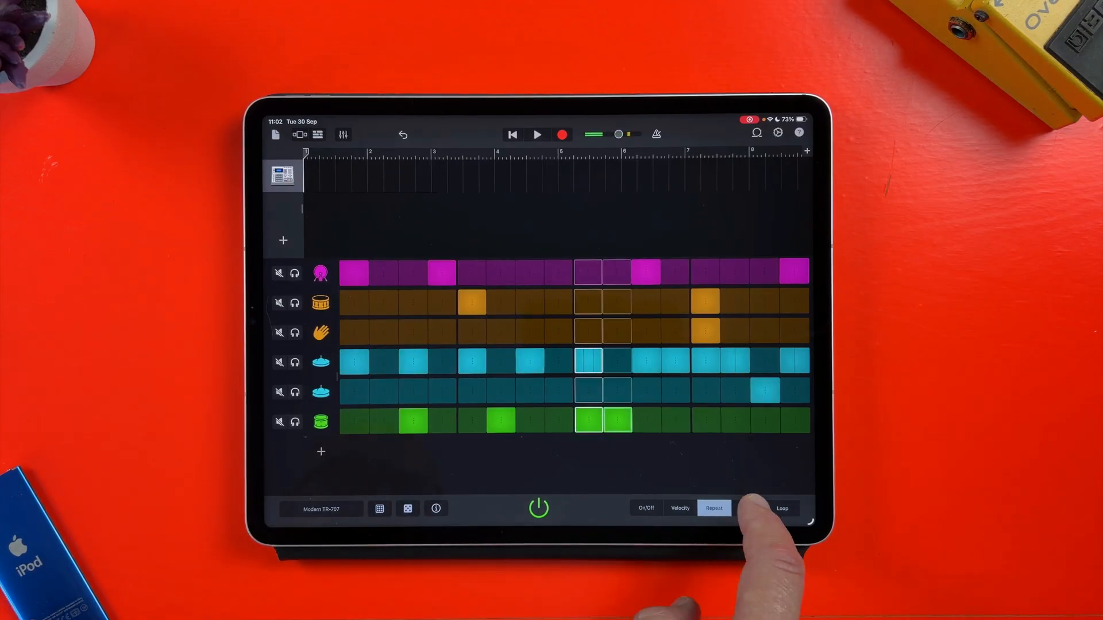
left_click(748, 508)
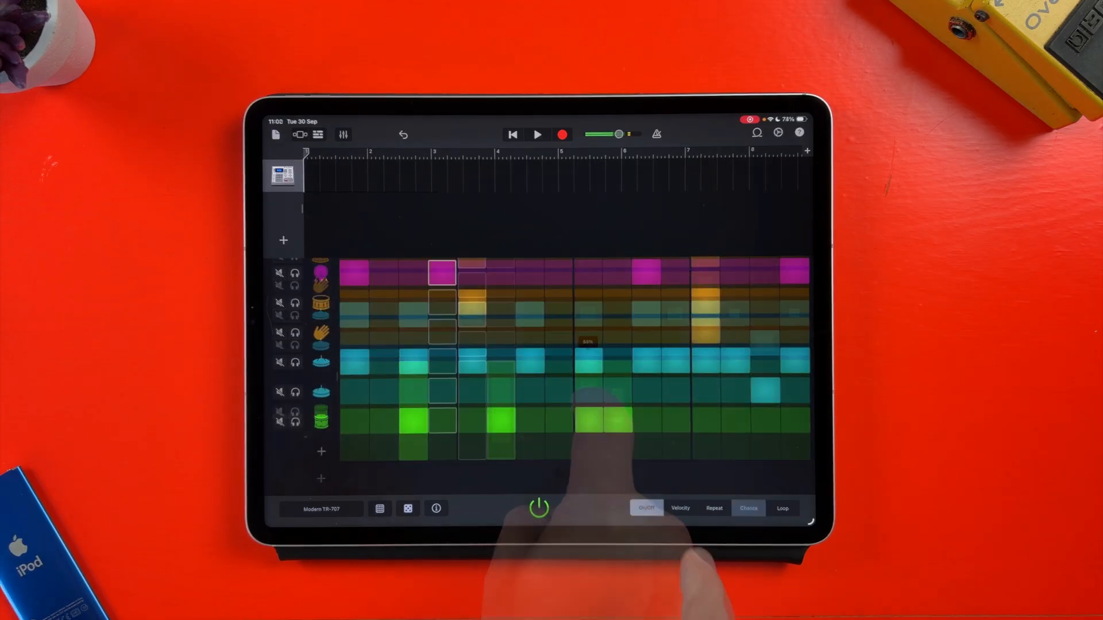
left_click(679, 508)
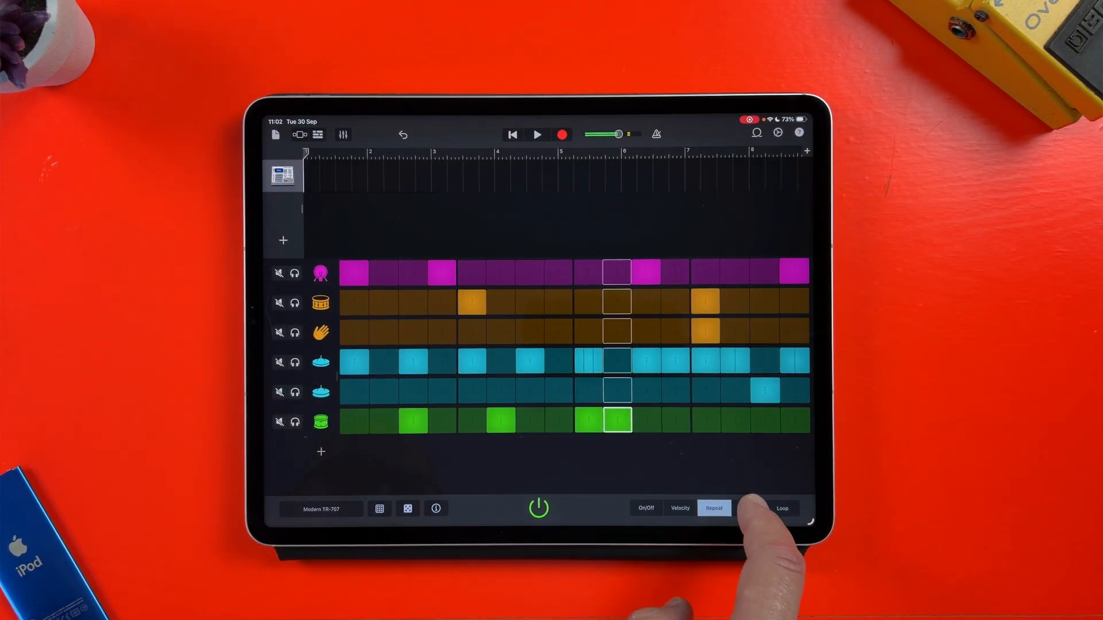
- Lower the play chance on several steps across rows, one to 36%
left_click(748, 508)
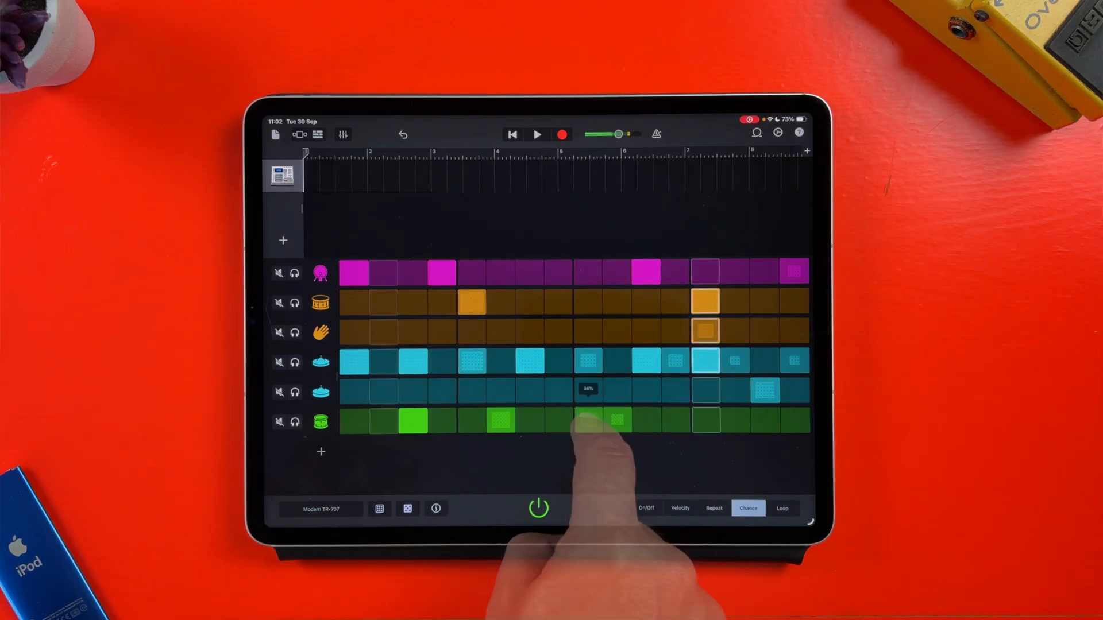
- Cut the snare, hi-hat and green drum row loops shorter so each cycles on its own
left_click(782, 508)
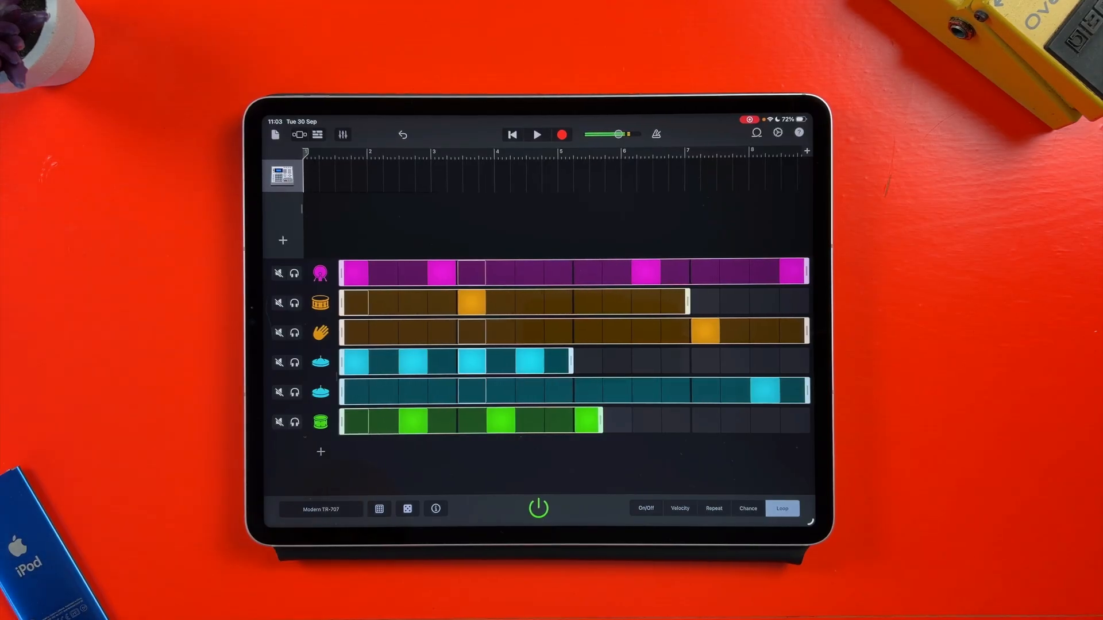
- Open the snare row's Playback Mode choices in Row Settings, with Table Tennis checked
left_click(320, 303)
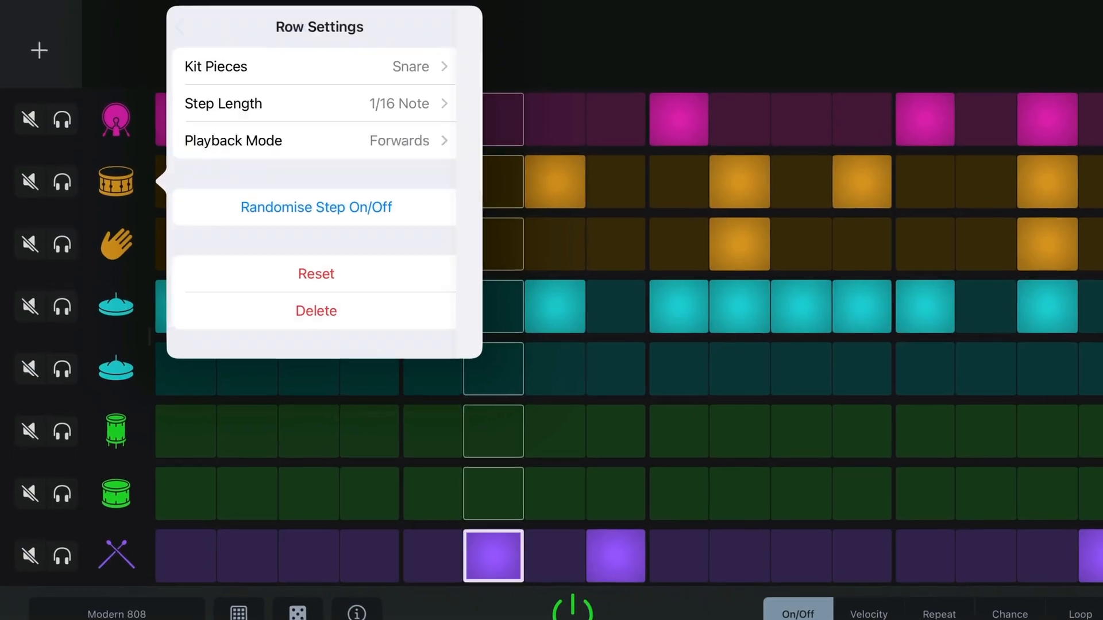
left_click(233, 140)
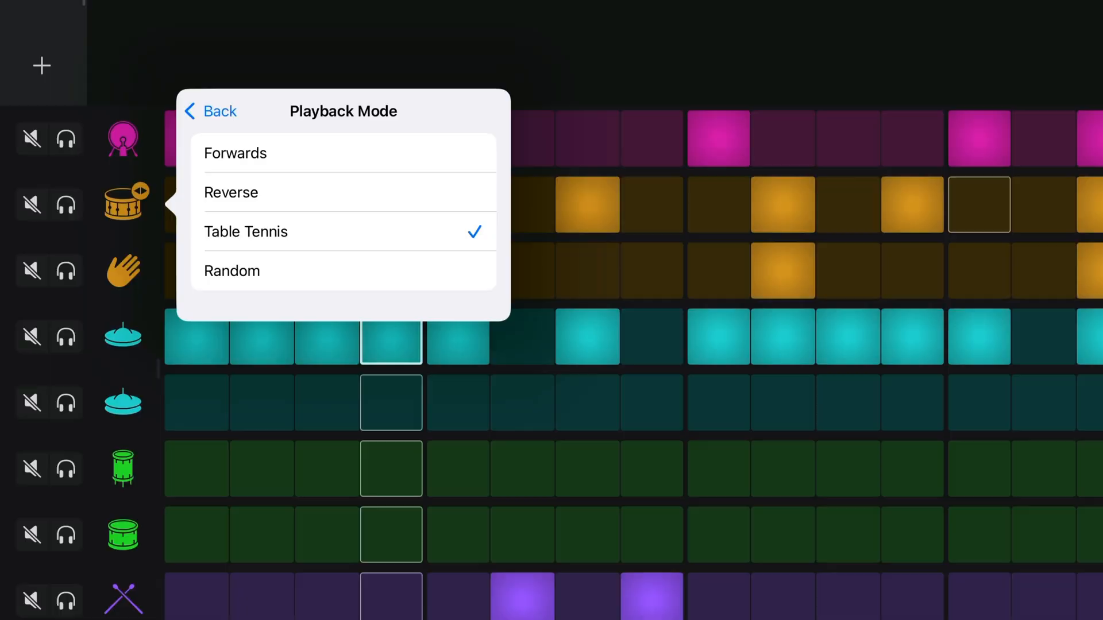